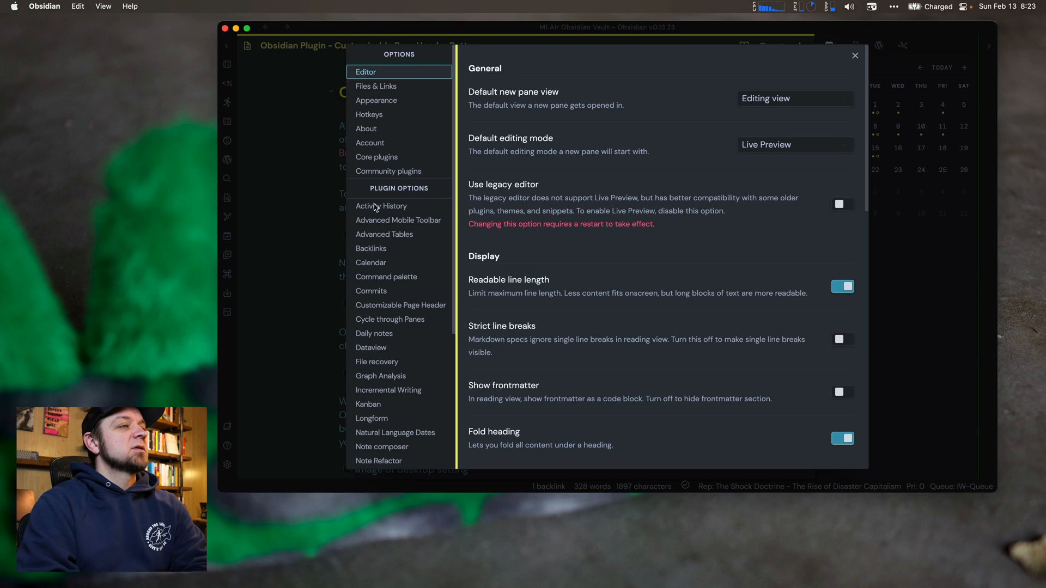
Search the community plugin browser for 'custom' and view Customizable Page Header's details.
click(388, 171)
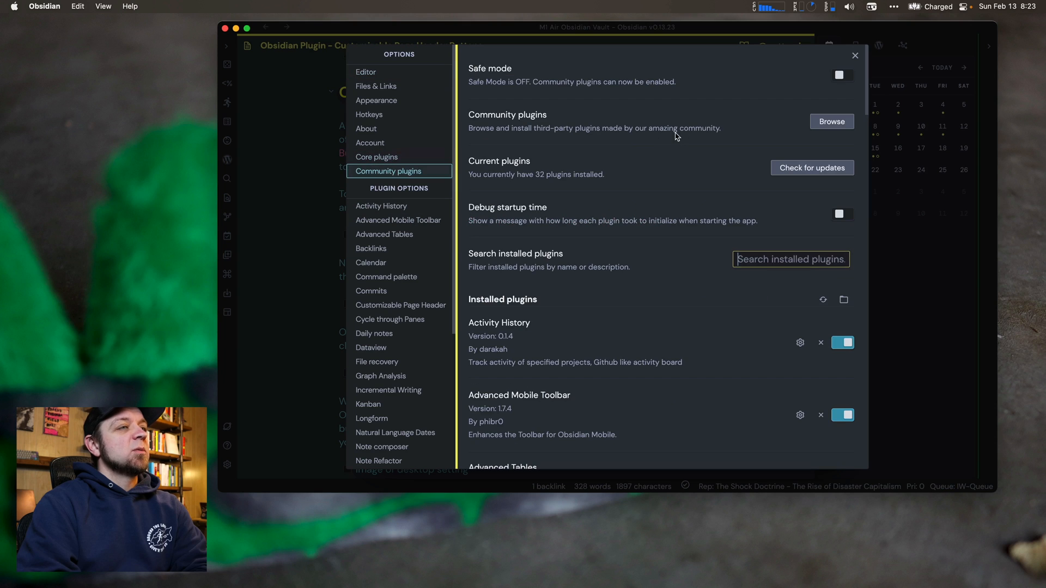
click(831, 121)
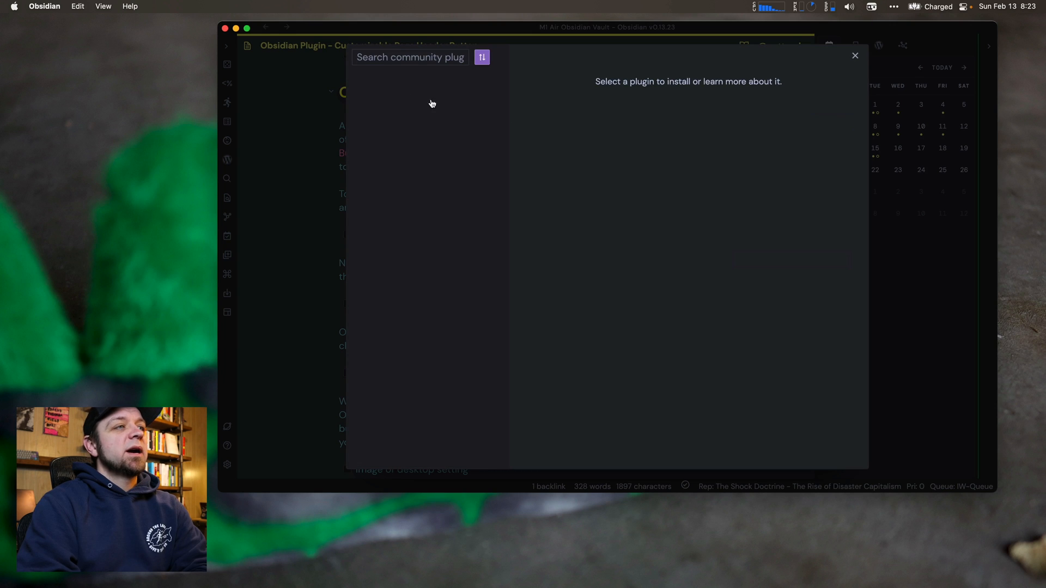
click(410, 57)
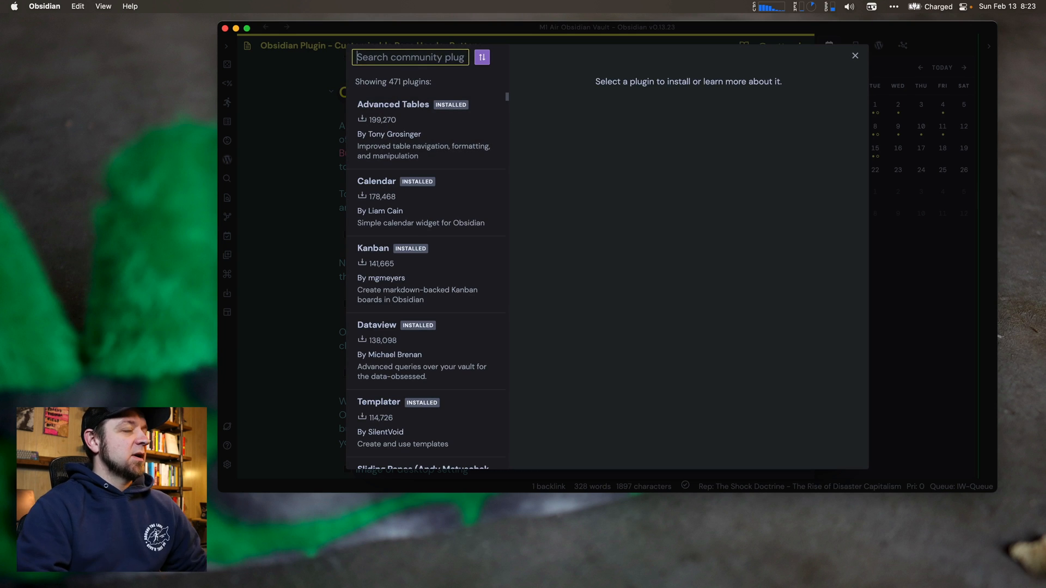
text(custom)
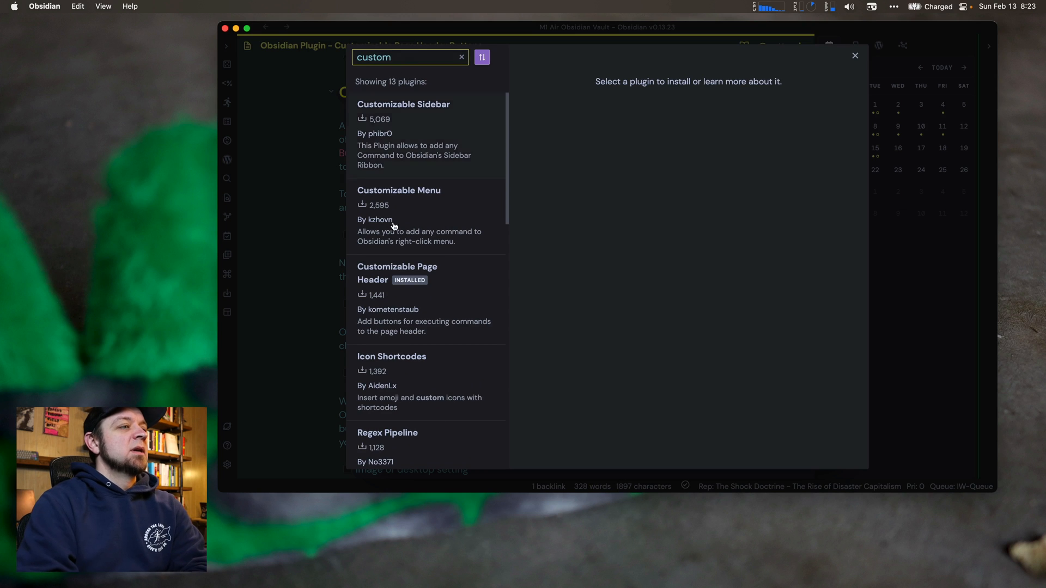
click(398, 273)
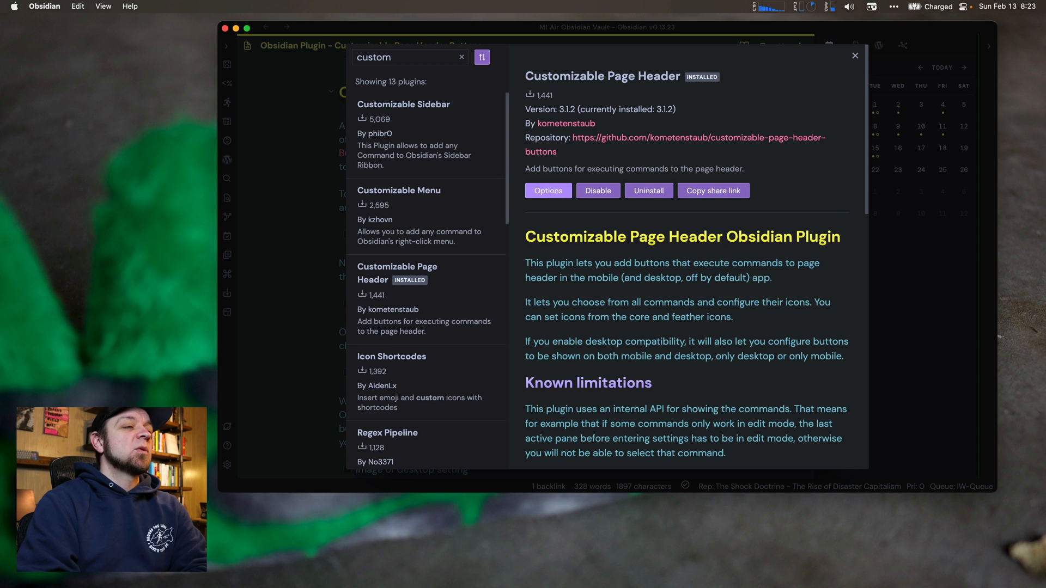
Open the plugin's options and toggle 'Show buttons on desktop' off and back on.
click(549, 190)
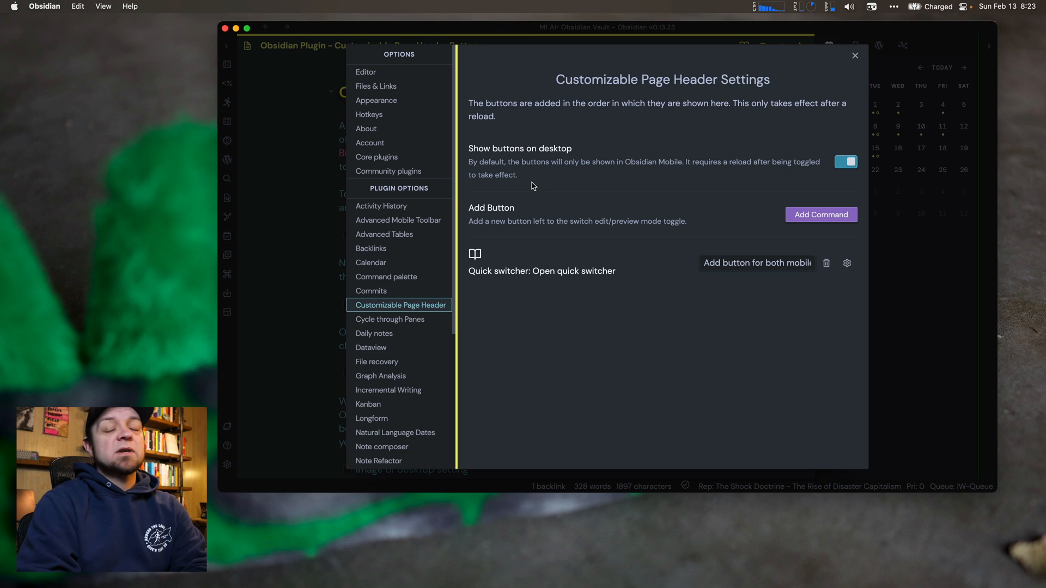
mouse_move(721, 162)
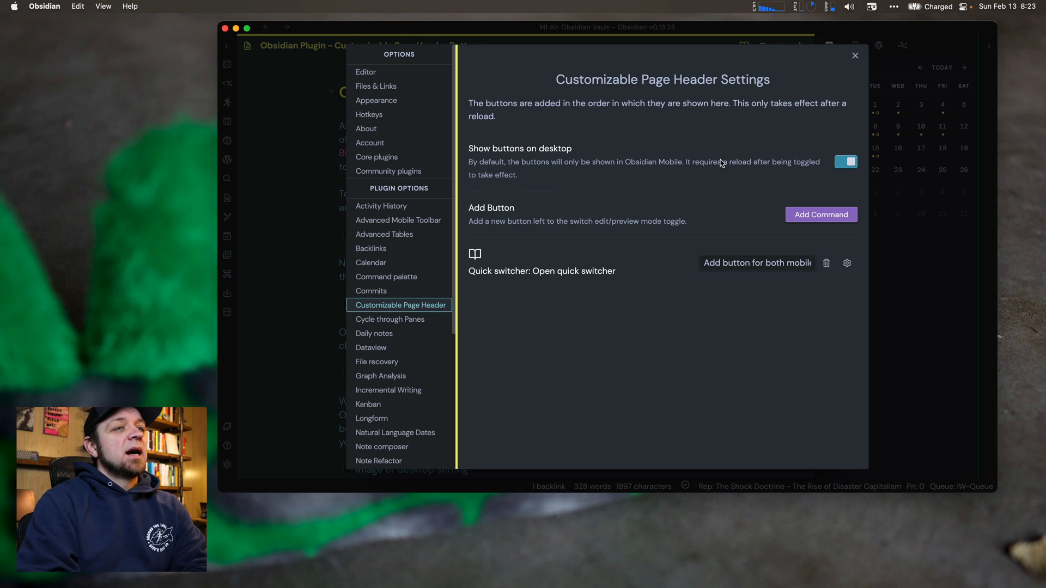
click(847, 162)
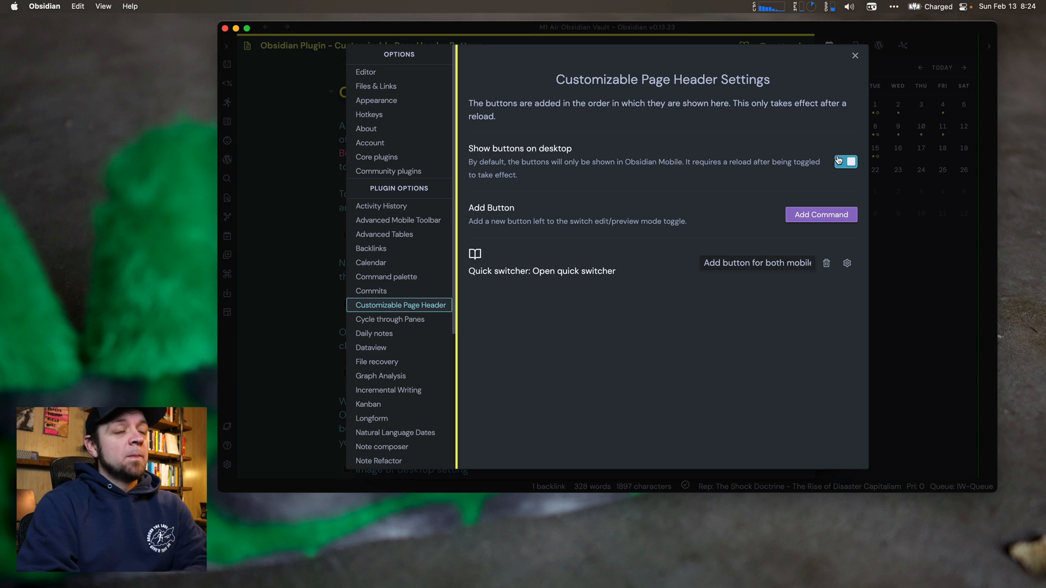
click(846, 162)
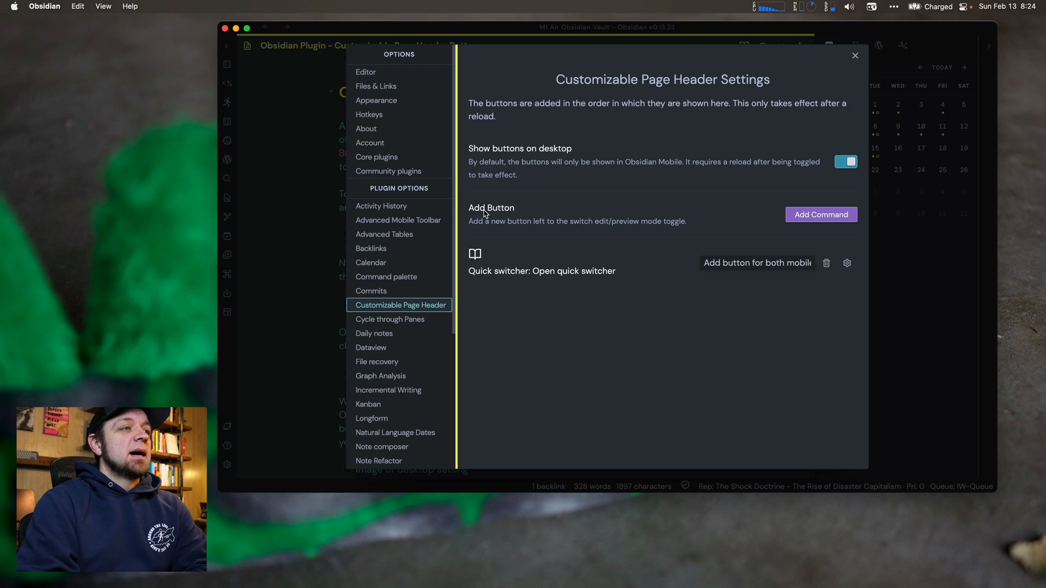
mouse_move(678, 252)
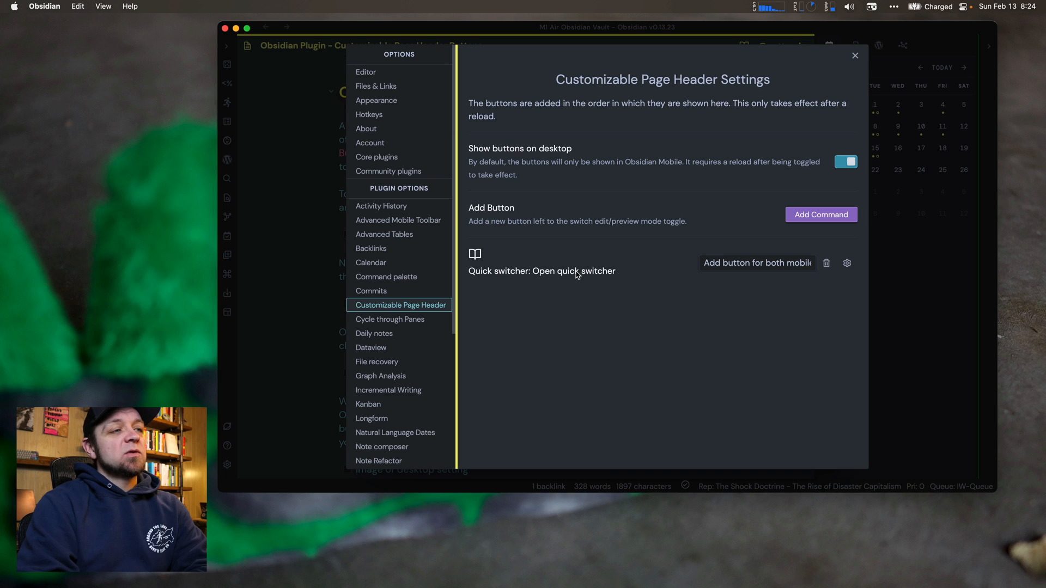
mouse_move(827, 263)
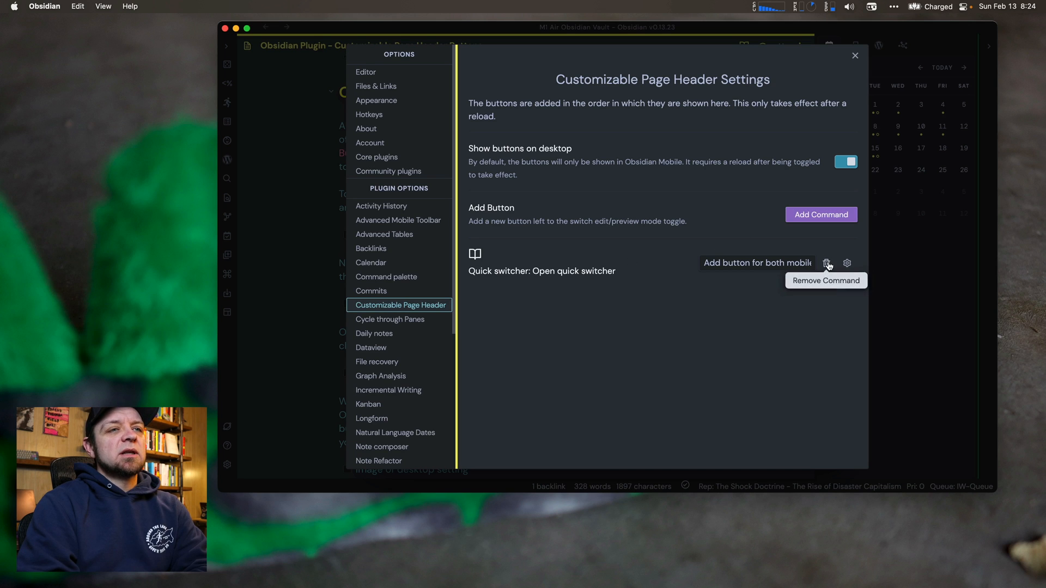
Add the 'Quick switcher: Open quick switcher' command as a button for both mobile and desktop.
click(821, 214)
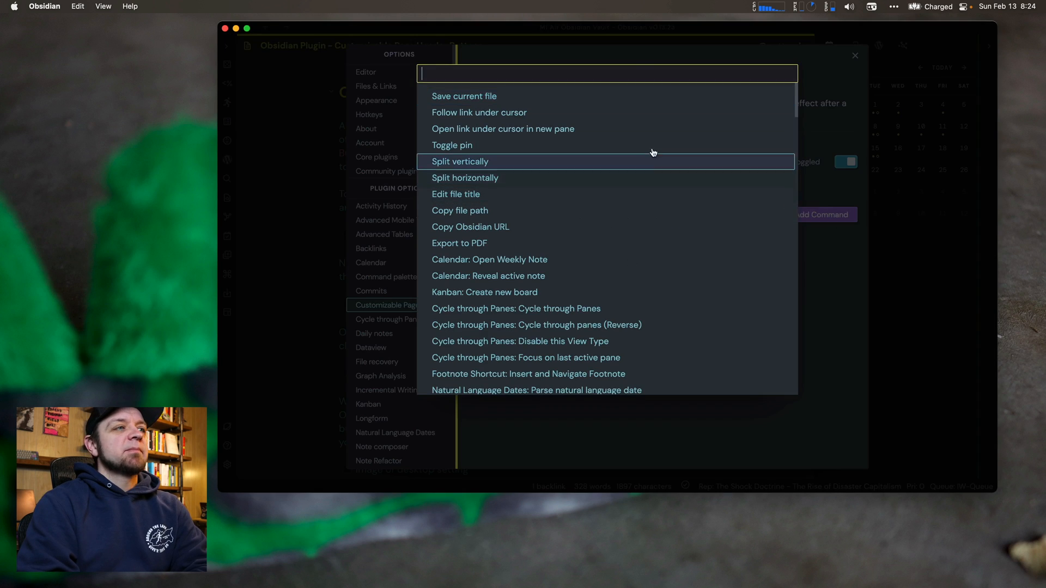
text(op)
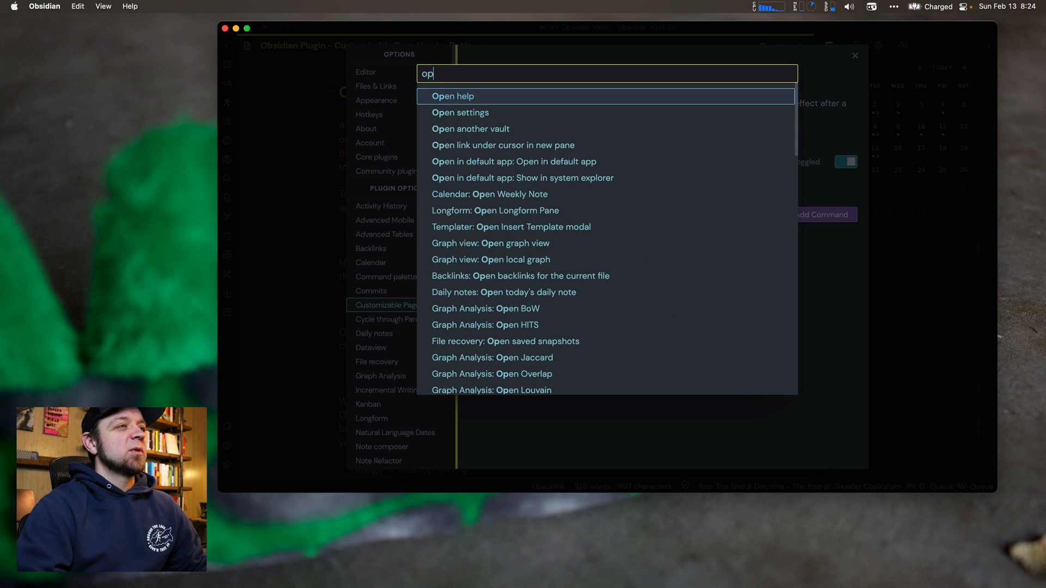
text(en)
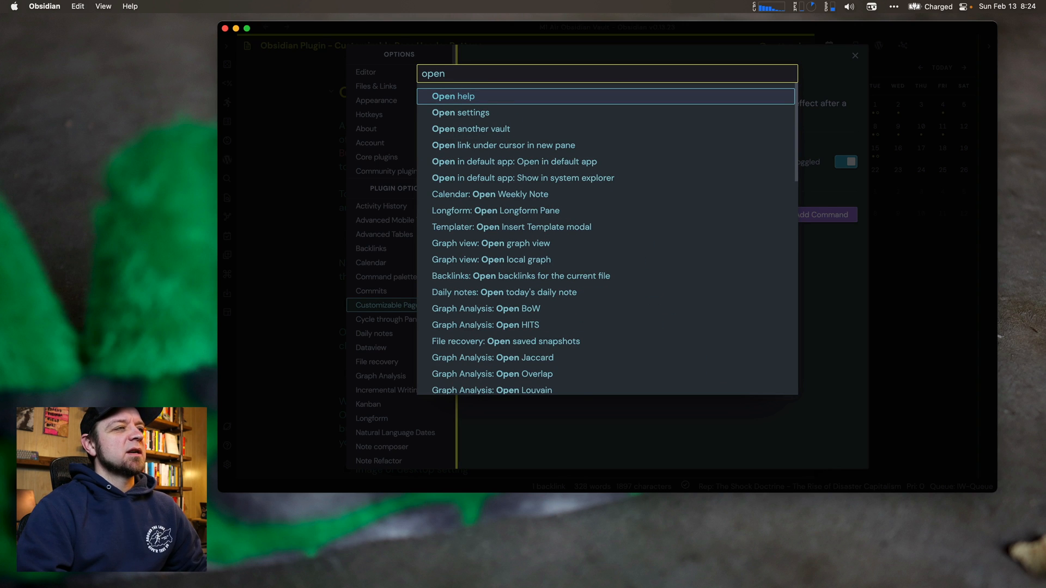
text(quick)
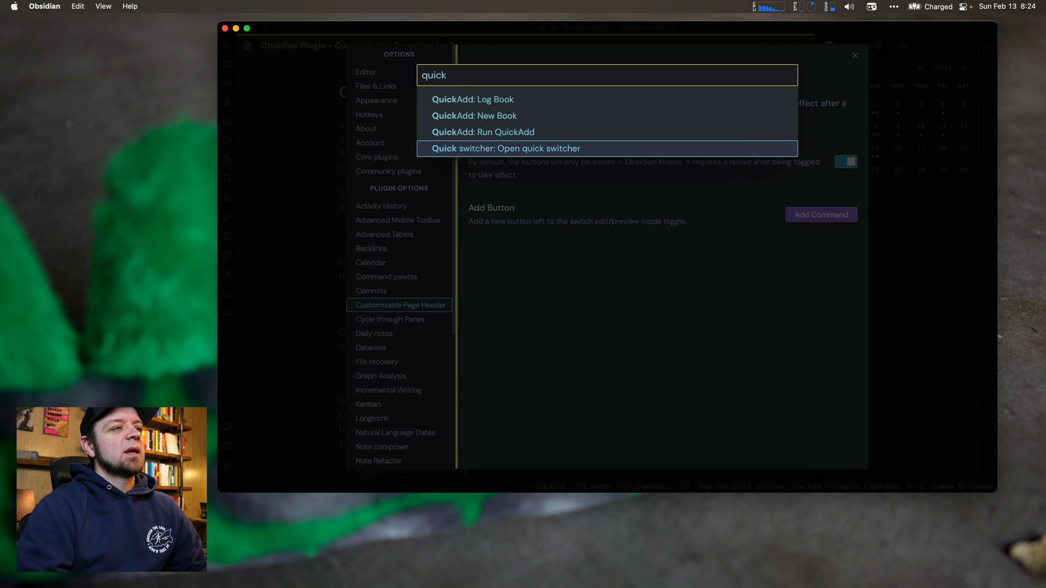
click(506, 149)
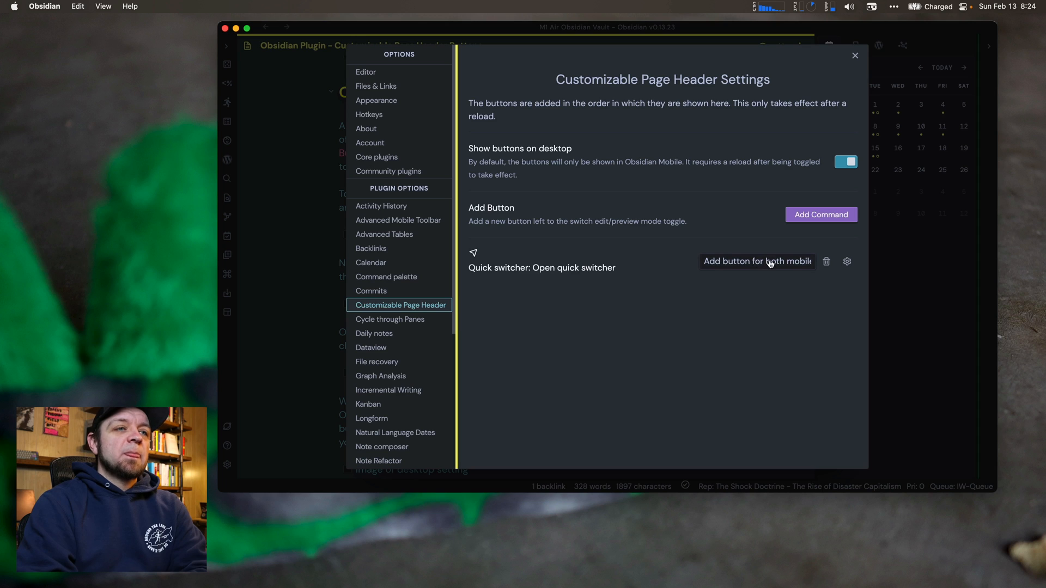
click(758, 262)
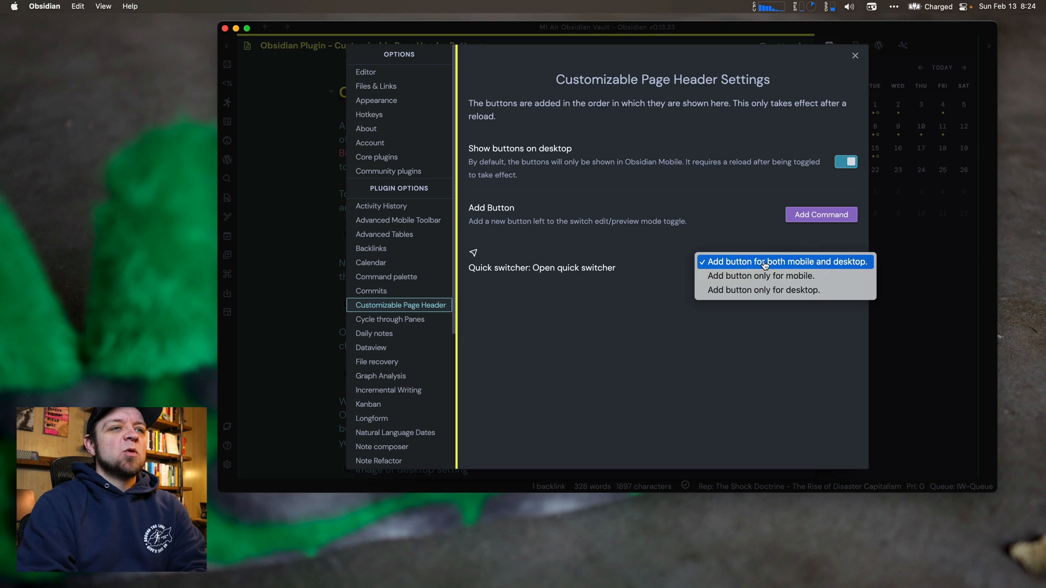
mouse_move(762, 281)
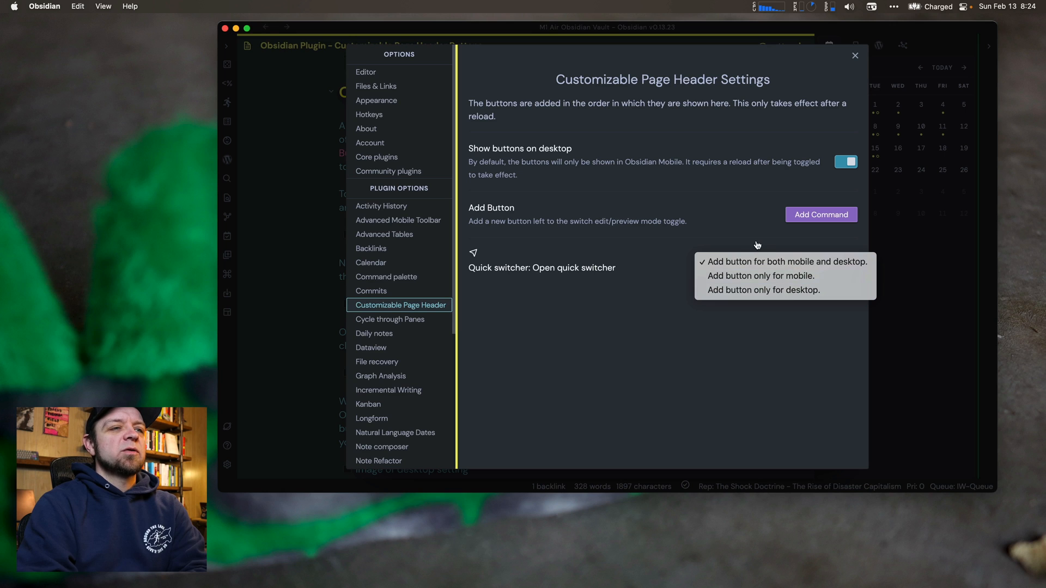
click(786, 262)
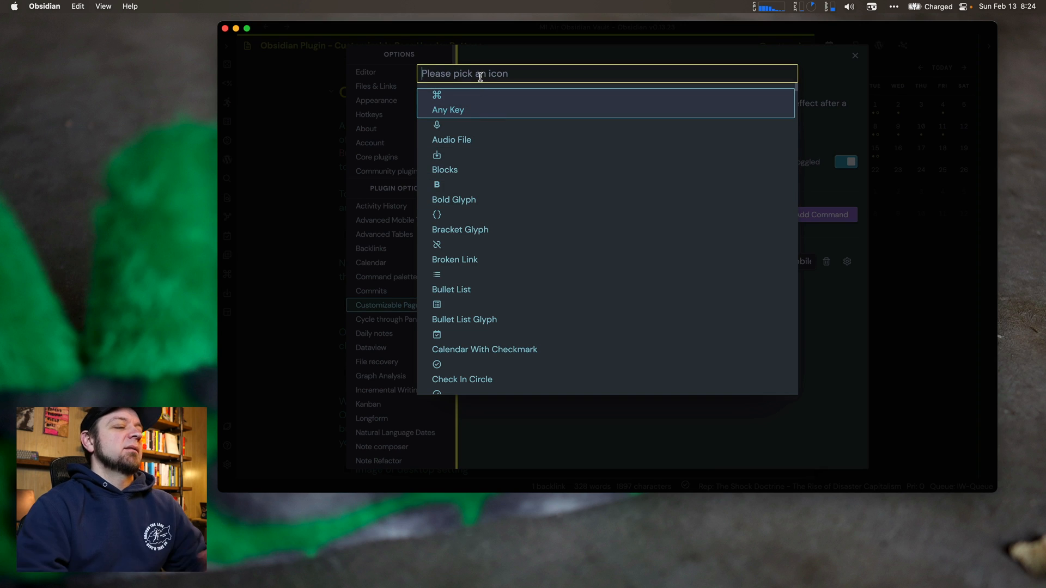
Search the icon picker for 'open' and 'book' to pick the Book Open icon.
text(open)
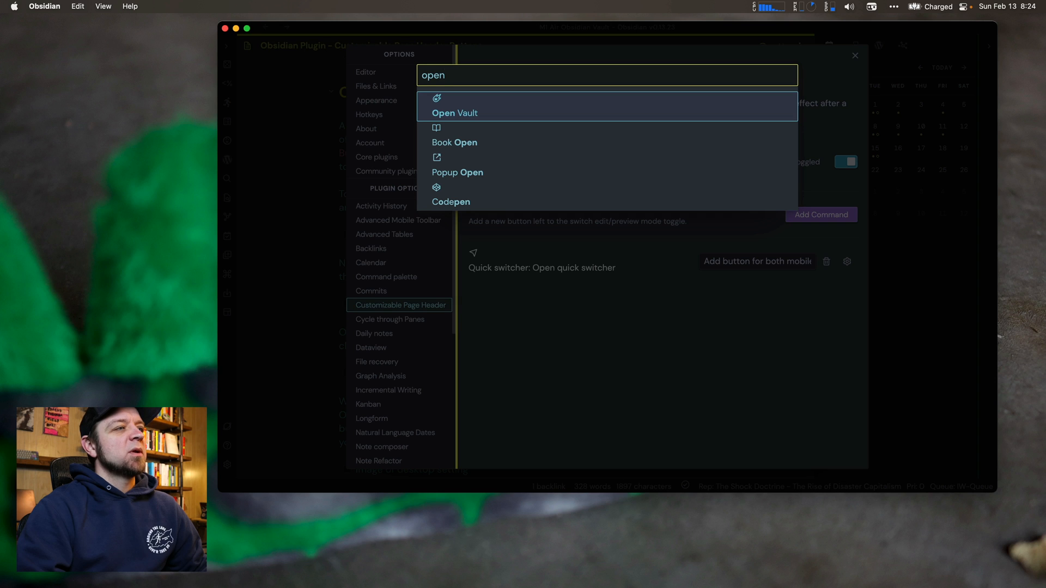
text(book)
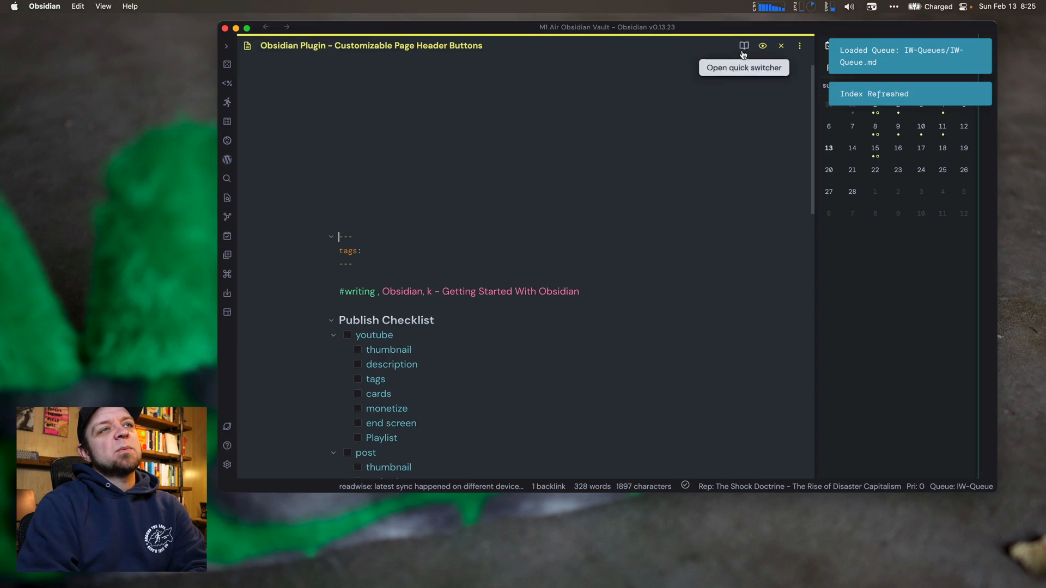
Click the book icon in the note header to launch the quick switcher.
click(743, 46)
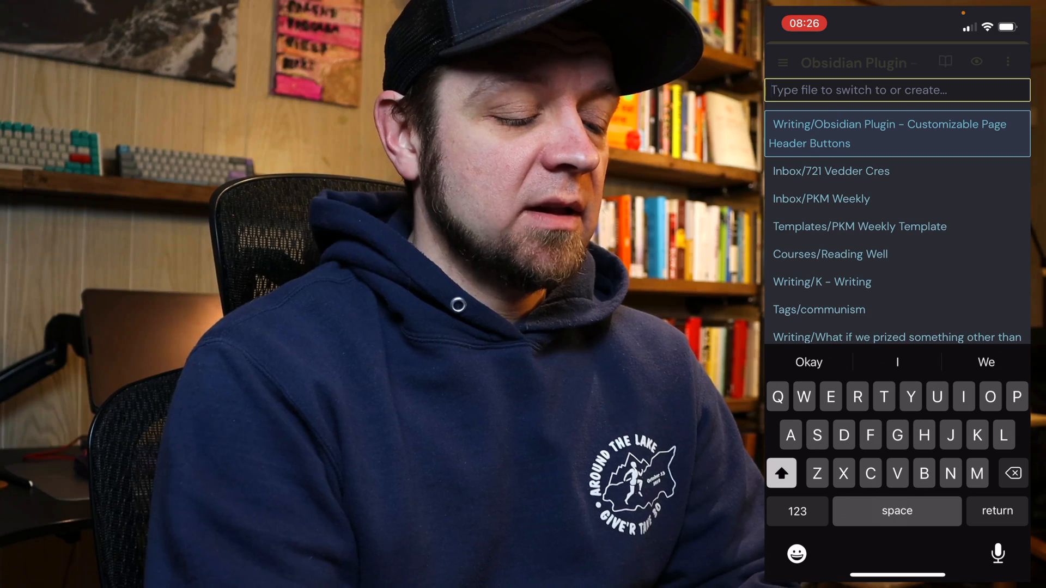
Switch to the PKM Weekly note via 'Pkm' and scroll down to Software.
text(Pkm)
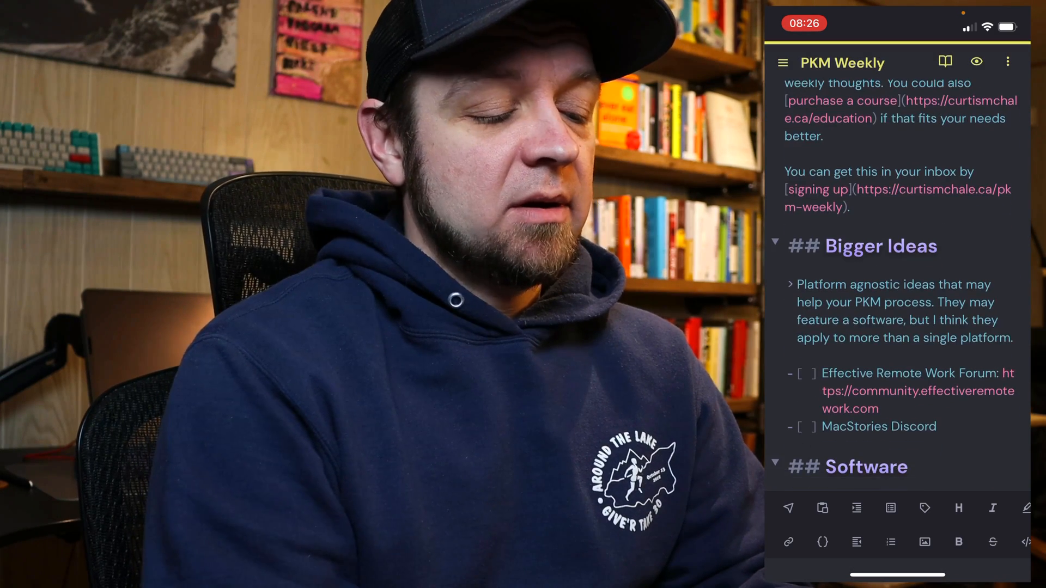
scroll(down, 3)
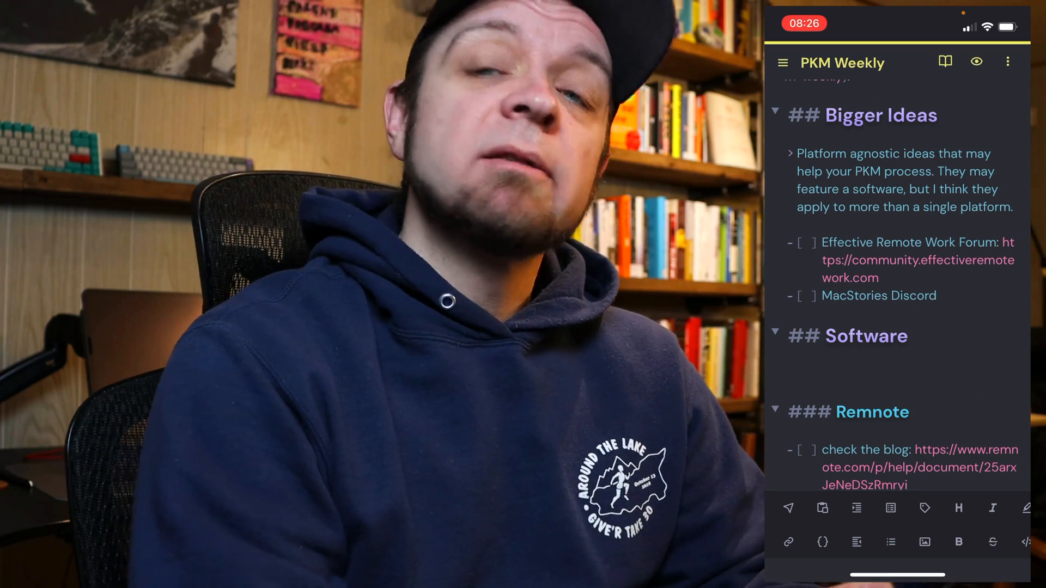
scroll(down, 3)
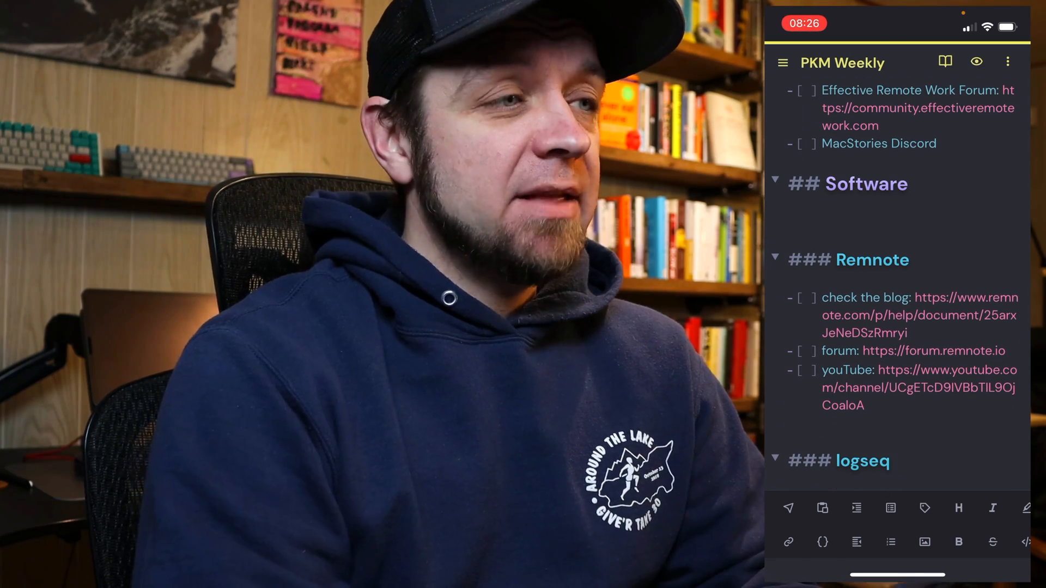